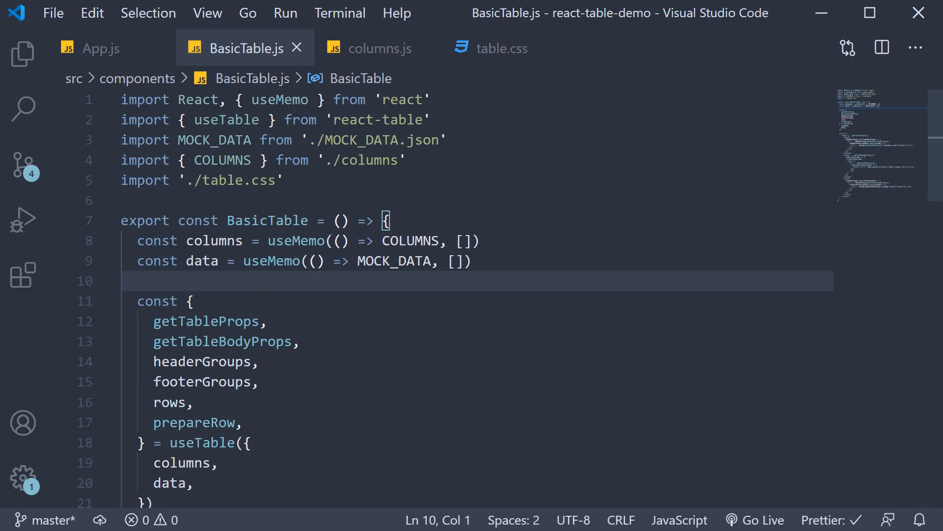
Step: Show the react-table-demo project's file list beside BasicTable.js
click(22, 54)
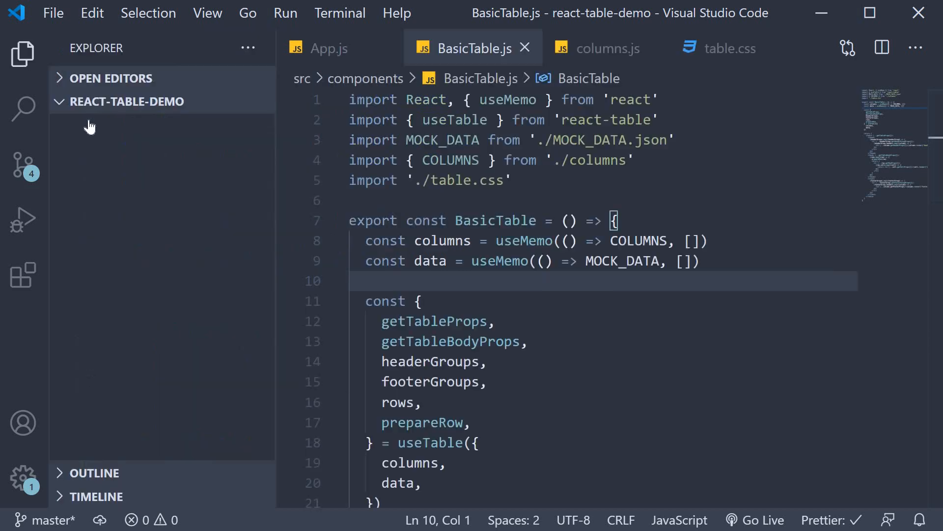
Step: Create SortingTable.js in components and paste BasicTable's code into it
click(125, 101)
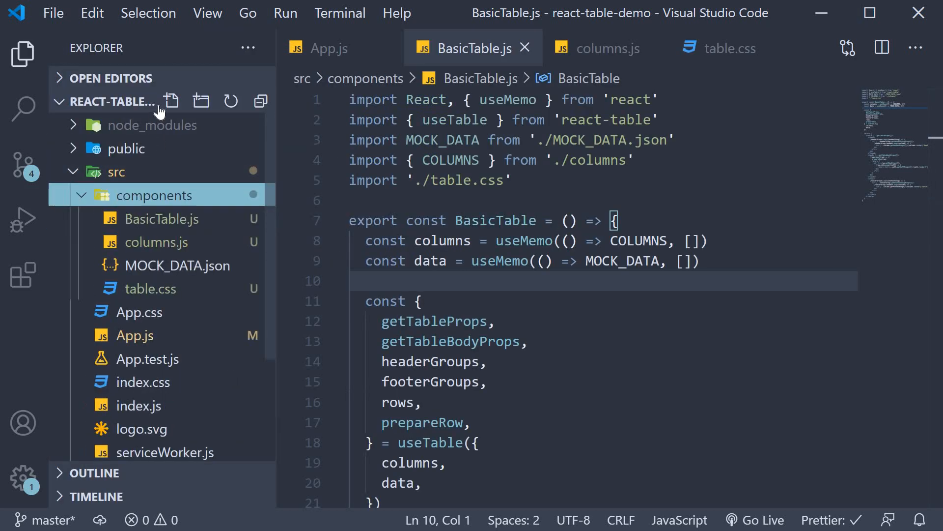
click(171, 101)
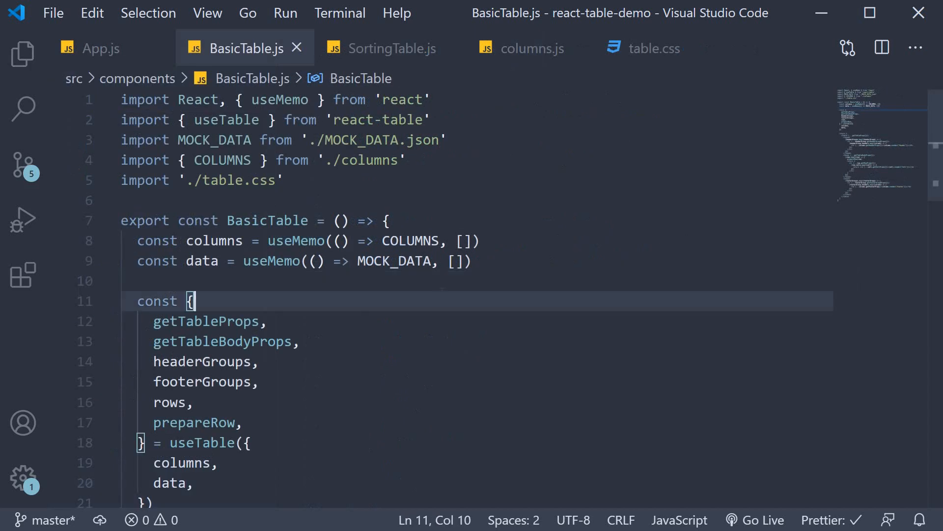
key(ctrl+a)
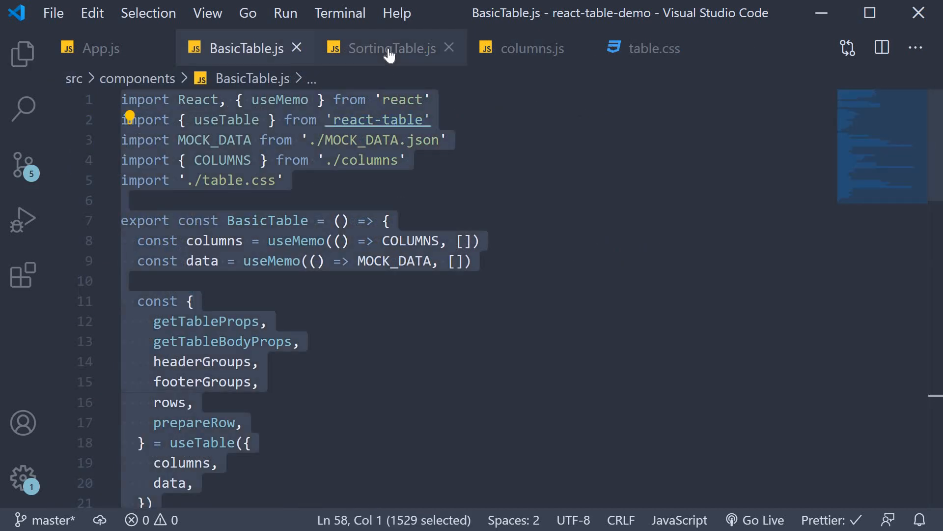
click(391, 49)
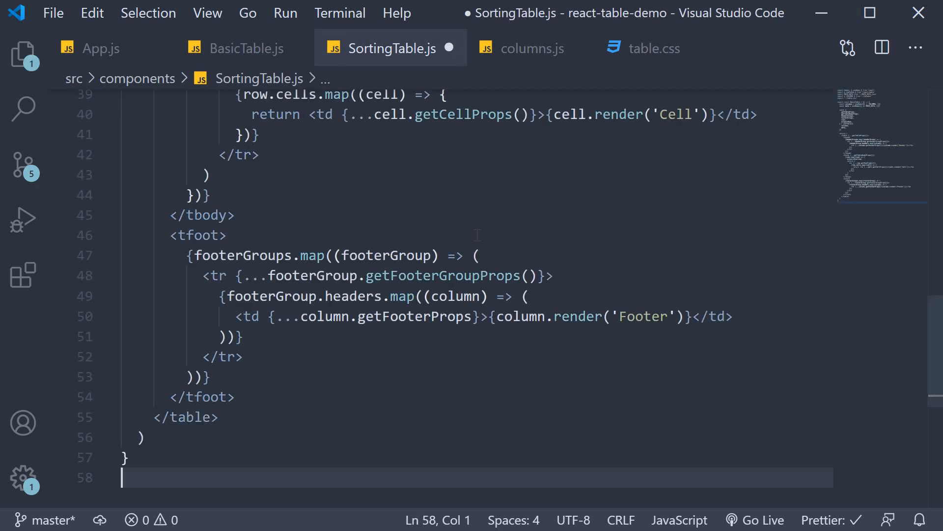
scroll(up, 3)
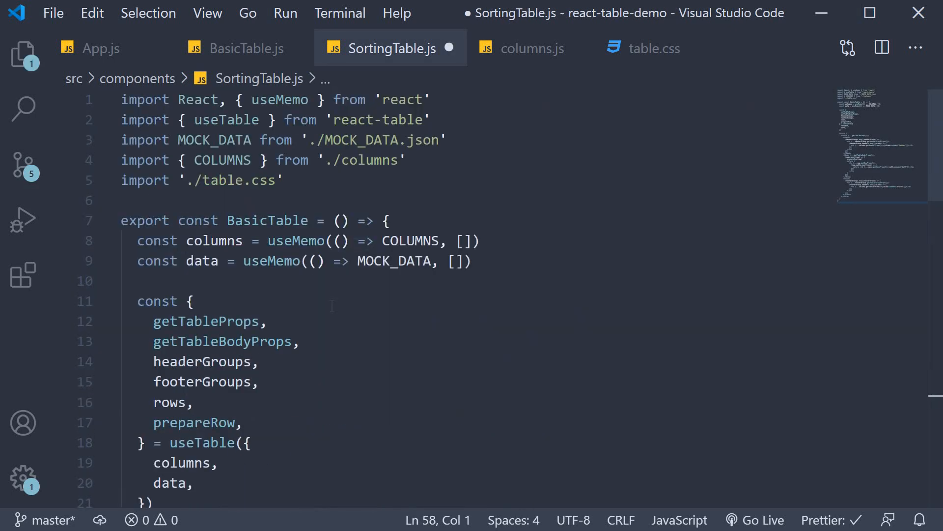
Step: Rename the copied BasicTable component on line 7 to SortingTable and save
double_click(268, 220)
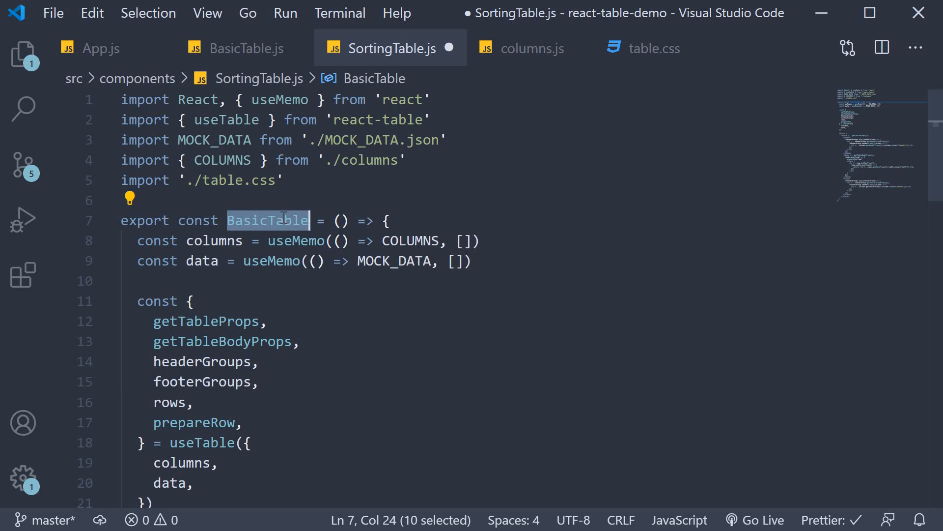
text(SortingTa)
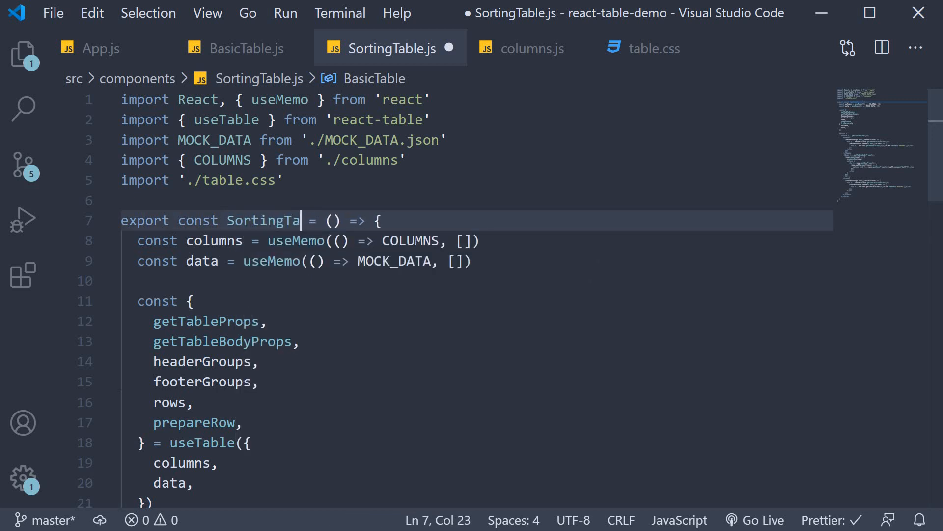
text(ble)
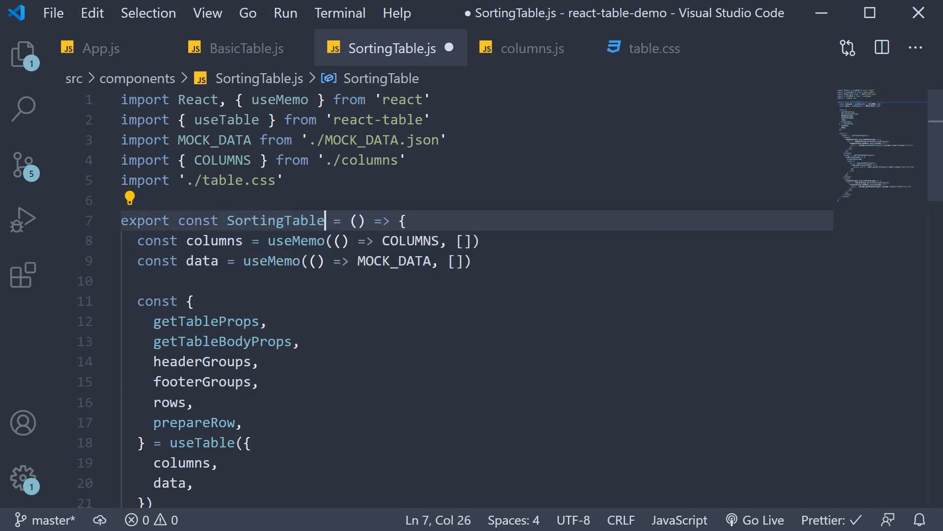
click(474, 241)
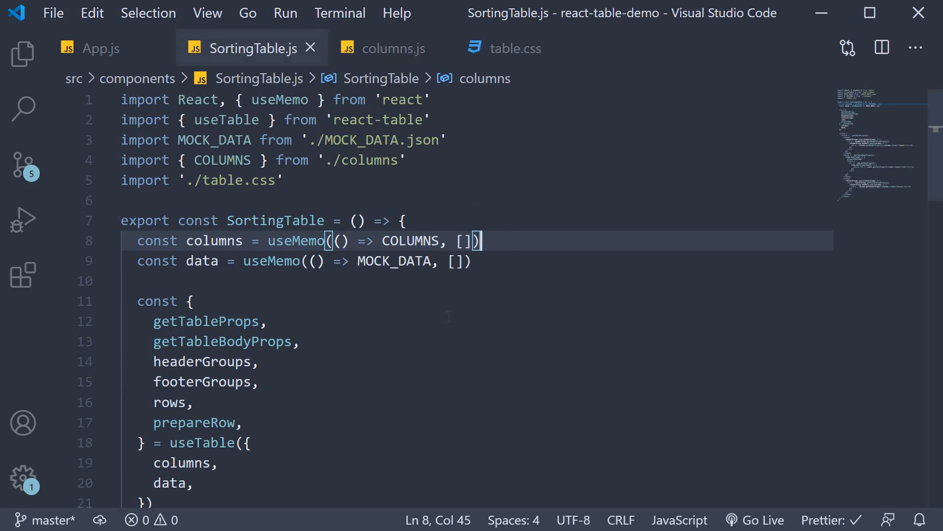
Step: Add useSortBy to the react-table import and as useTable's second argument
click(270, 321)
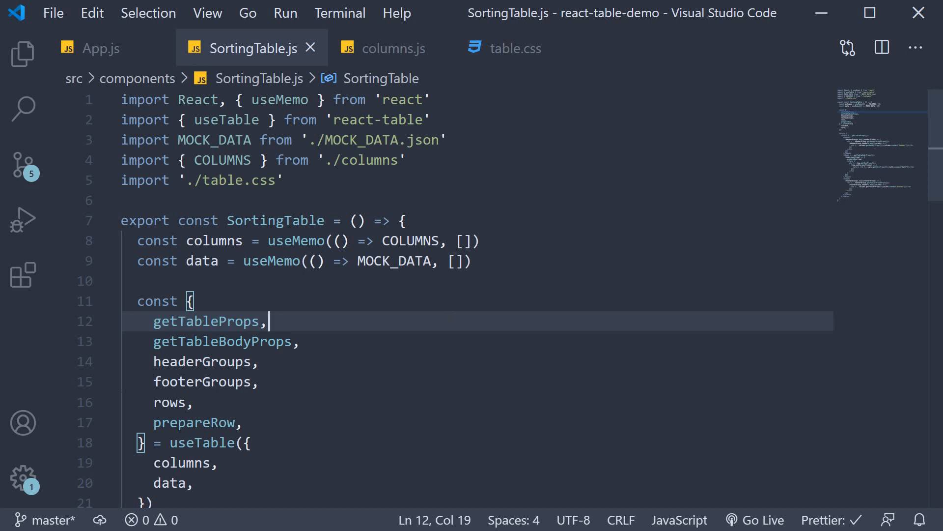
mouse_move(440, 299)
text(, useSortBy)
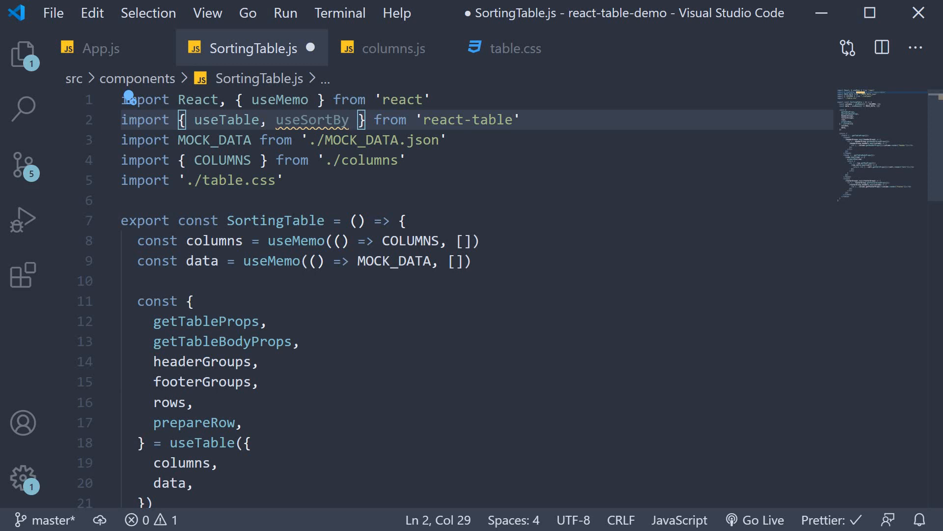
scroll(down, 3)
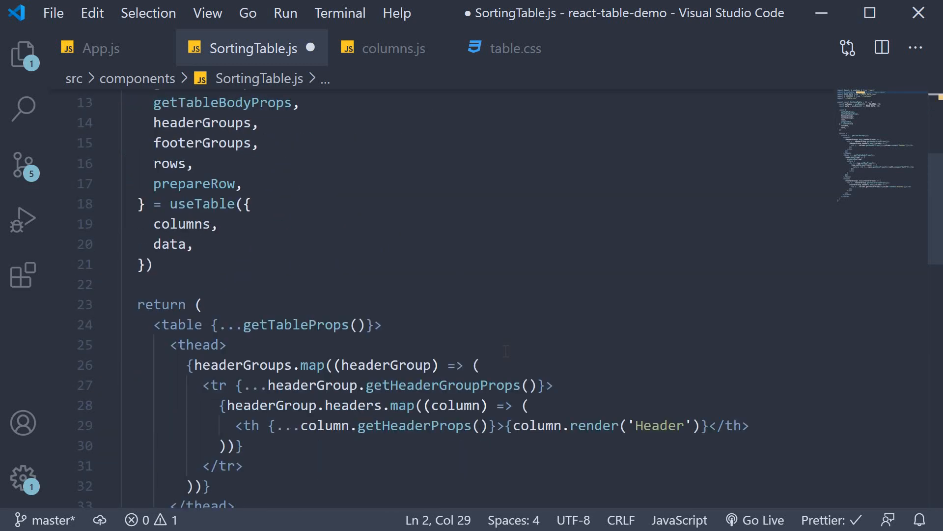
scroll(up, 3)
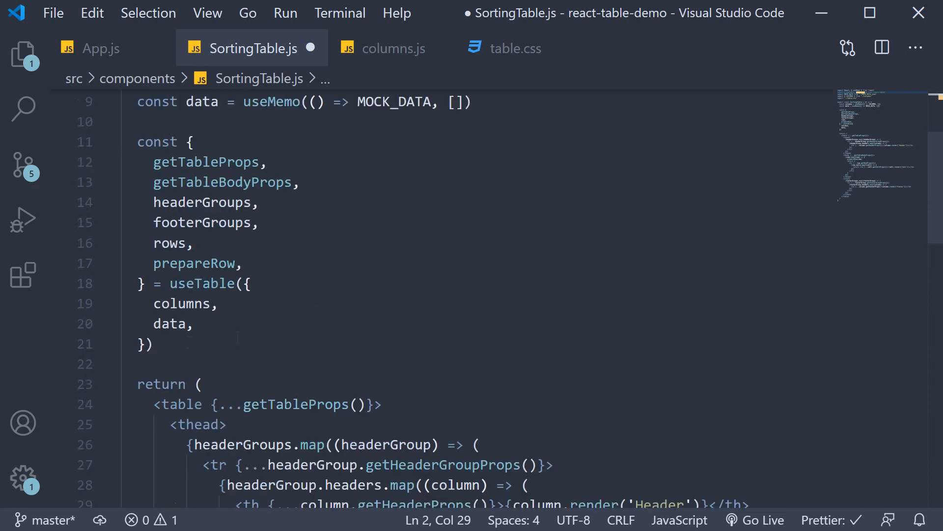
click(146, 343)
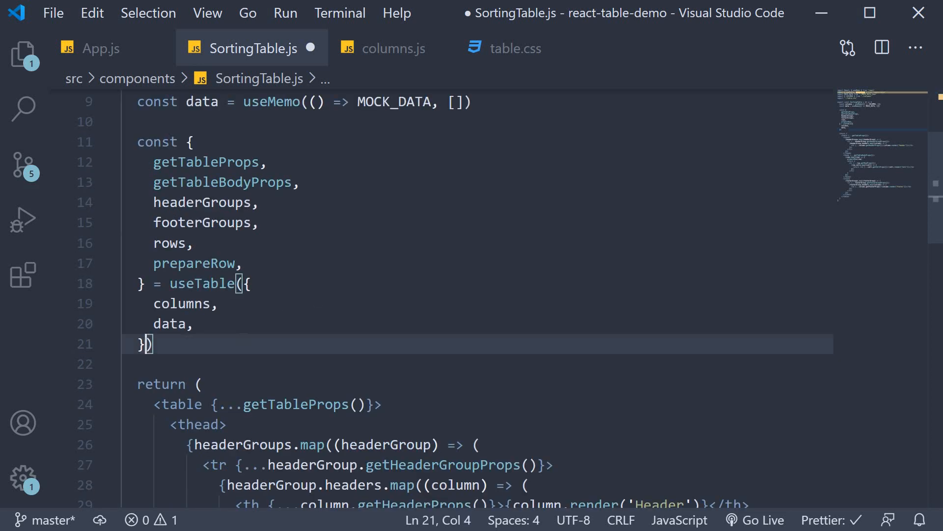
text(useSortBy))
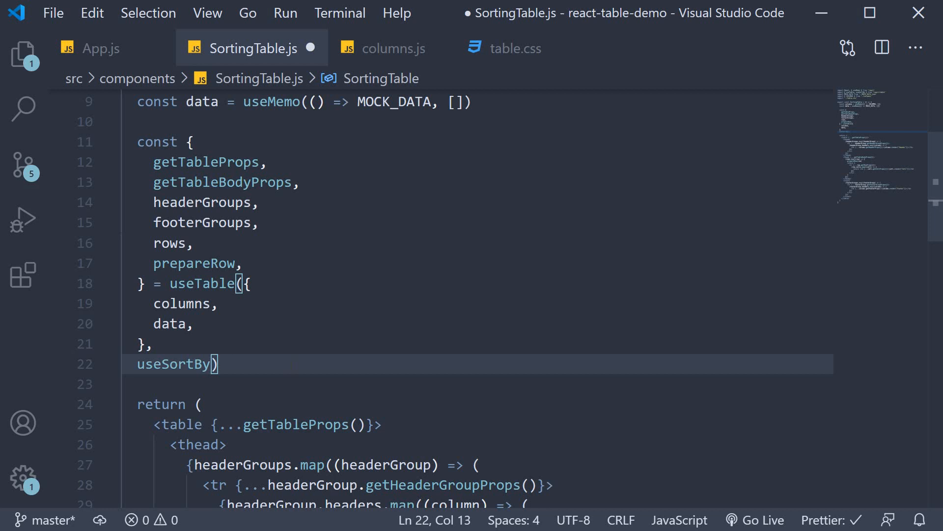
scroll(down, 3)
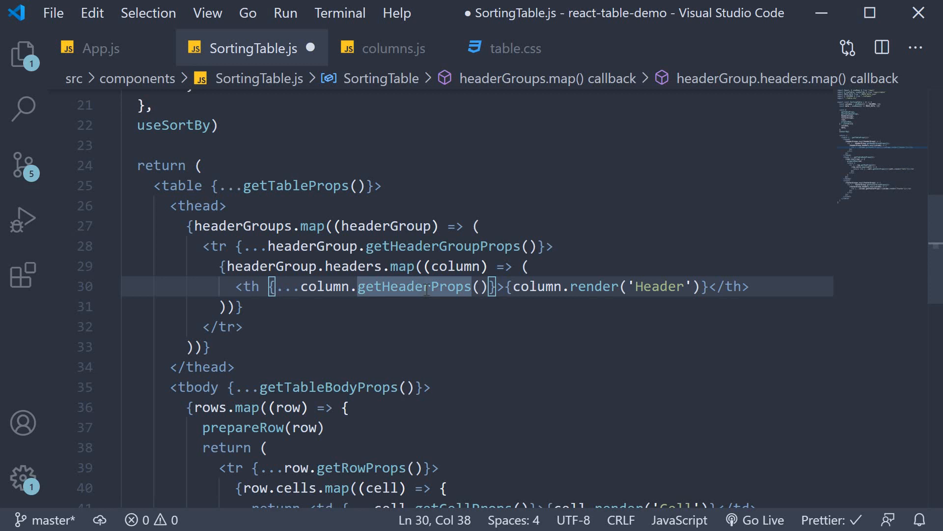
Step: Pass column.getSortByToggleProps() into getHeaderProps and add the sorted-arrow span
click(482, 286)
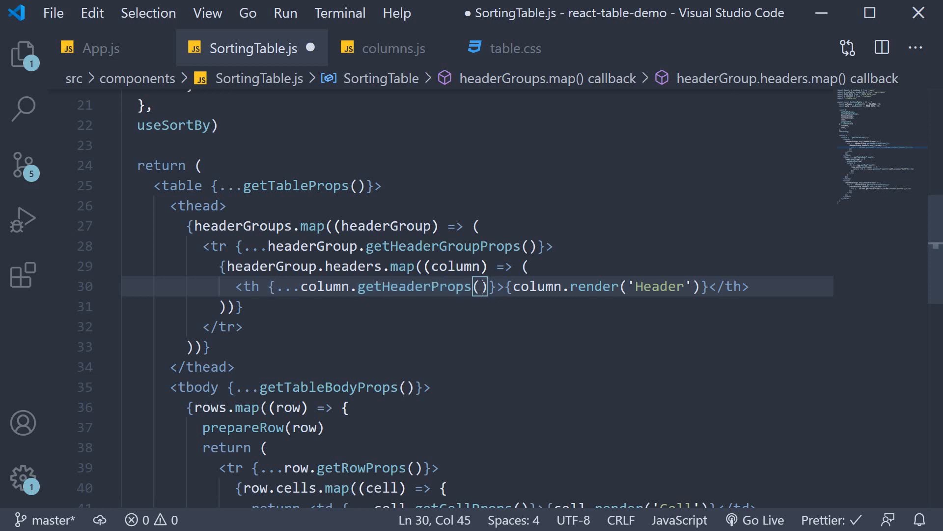
text(column.getSortByToggleProps)
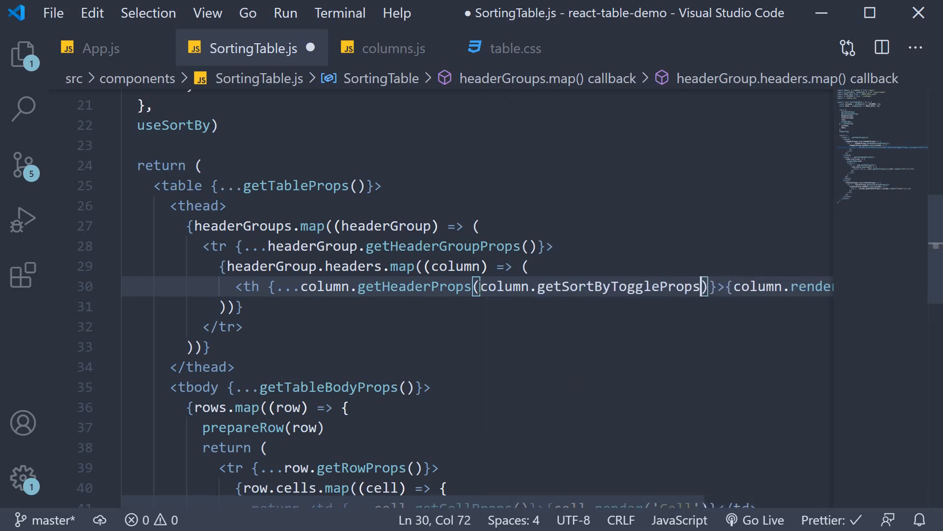
text(())
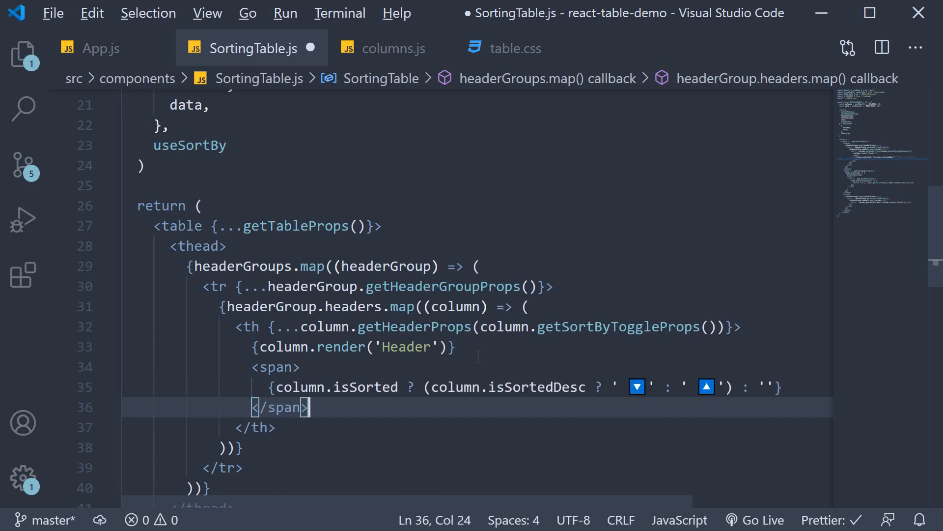
Step: Review the arrow span code, save SortingTable.js, and view the browser table
click(427, 387)
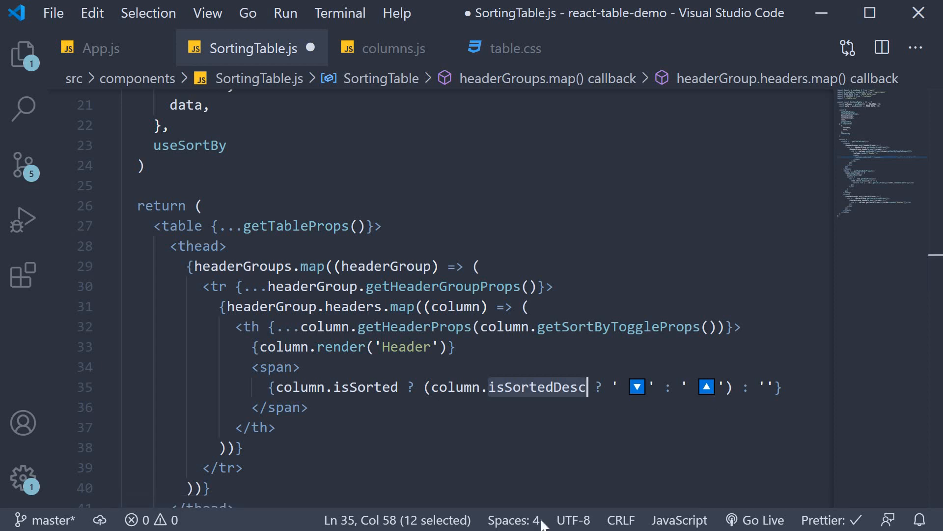
click(769, 387)
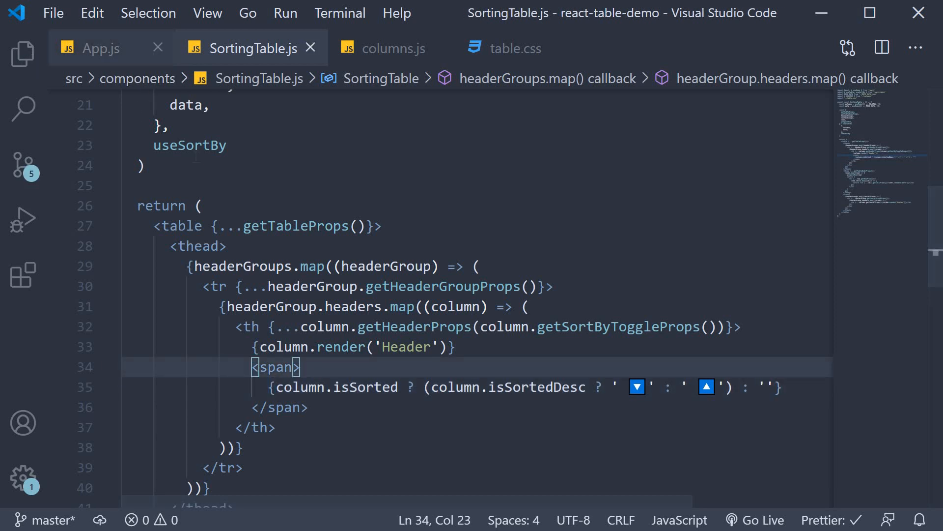
click(94, 48)
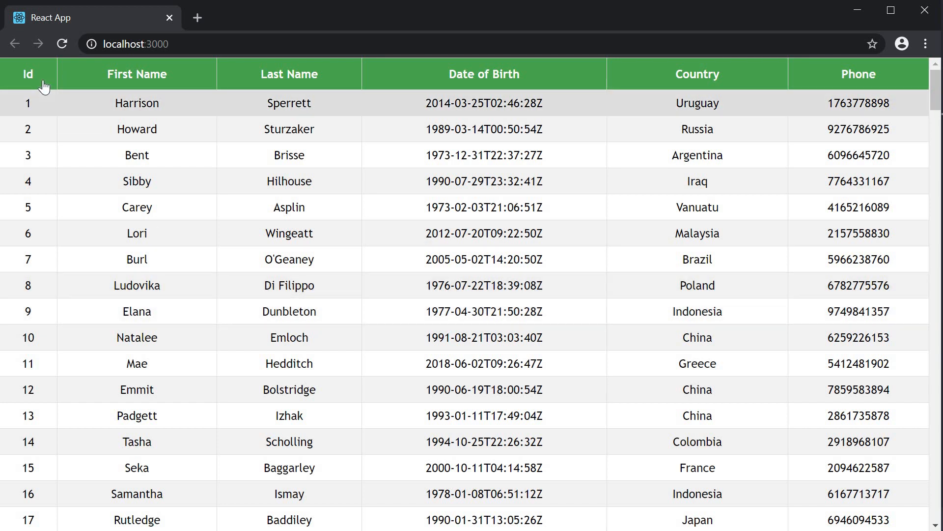
mouse_move(42, 84)
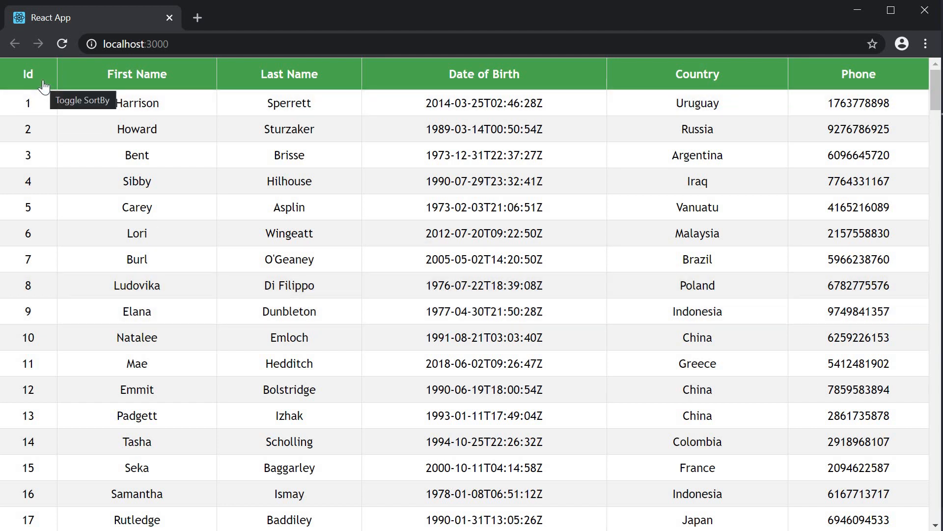
click(42, 84)
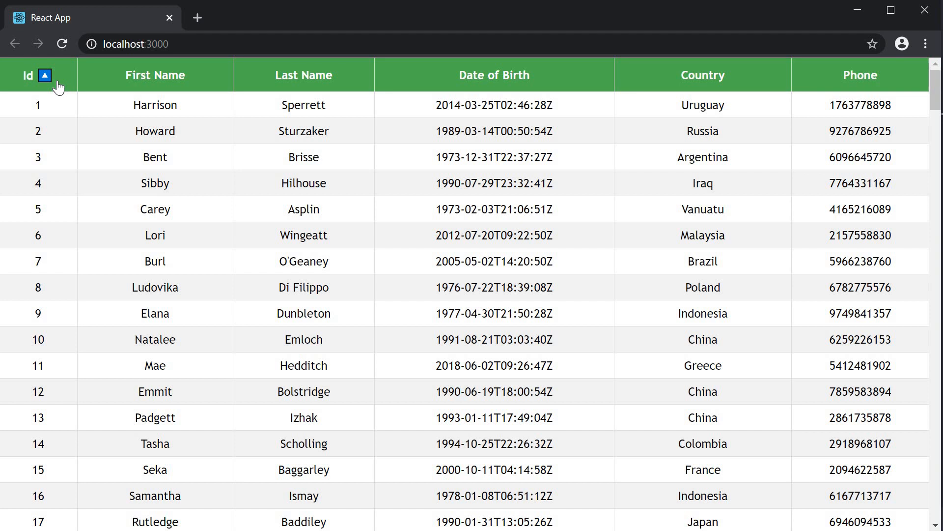
click(43, 75)
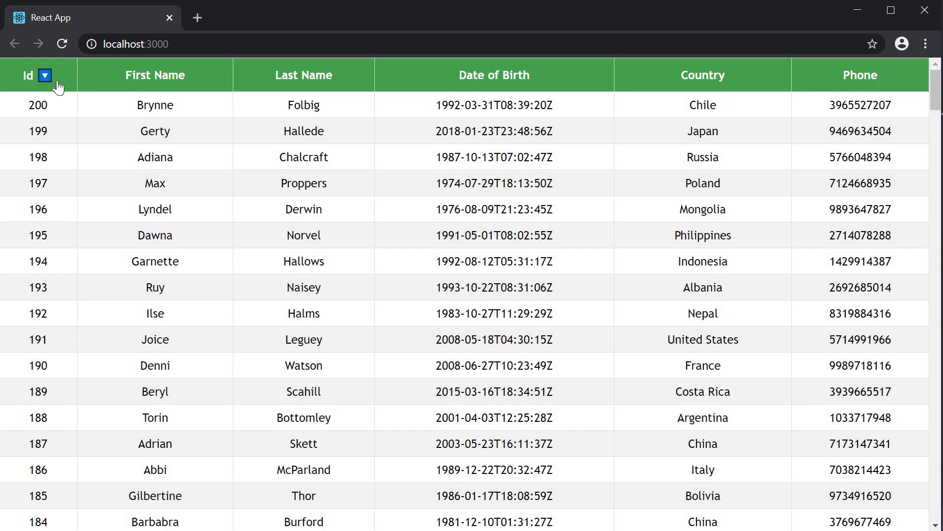
click(45, 75)
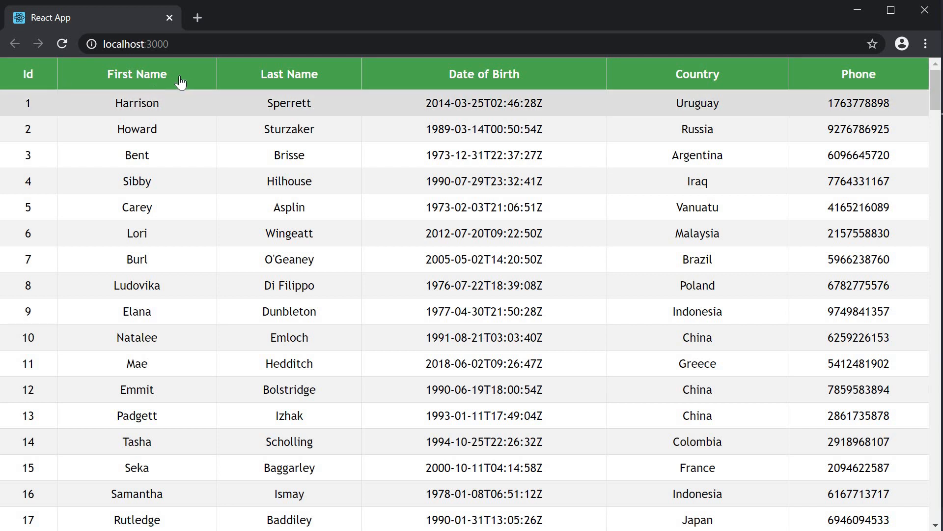
Step: Sort by First Name, clear it, then sort by Last Name descending
click(136, 75)
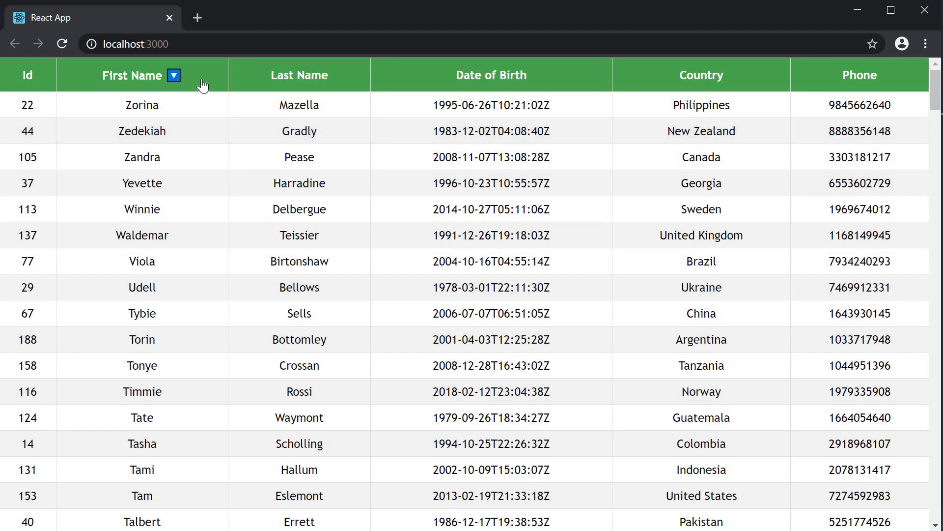
click(175, 75)
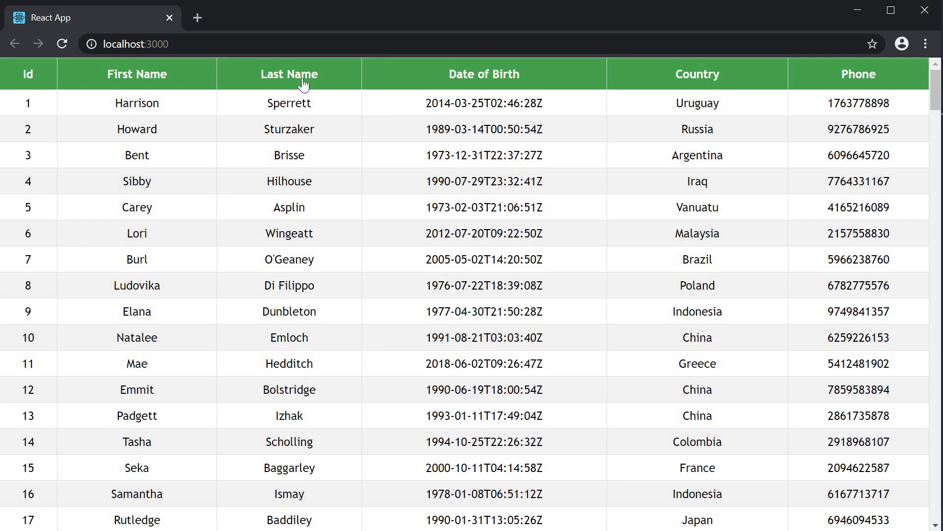
click(289, 75)
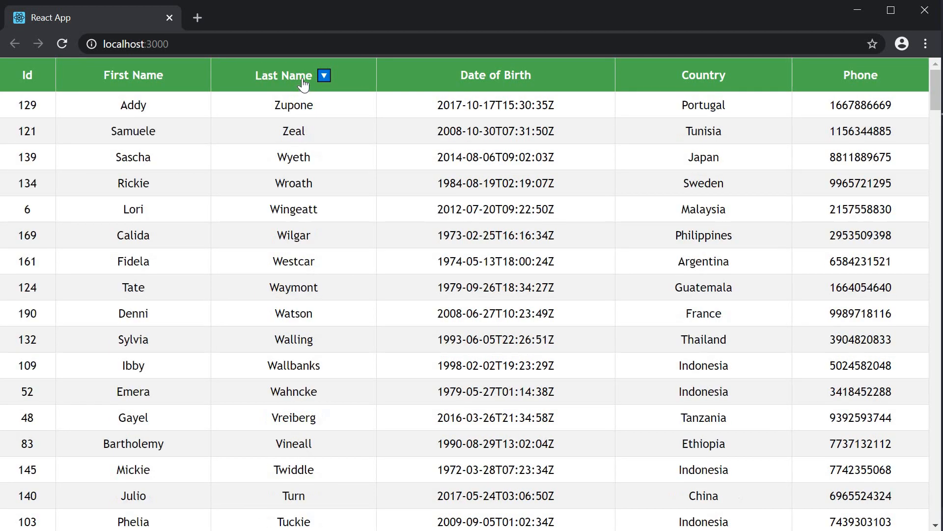